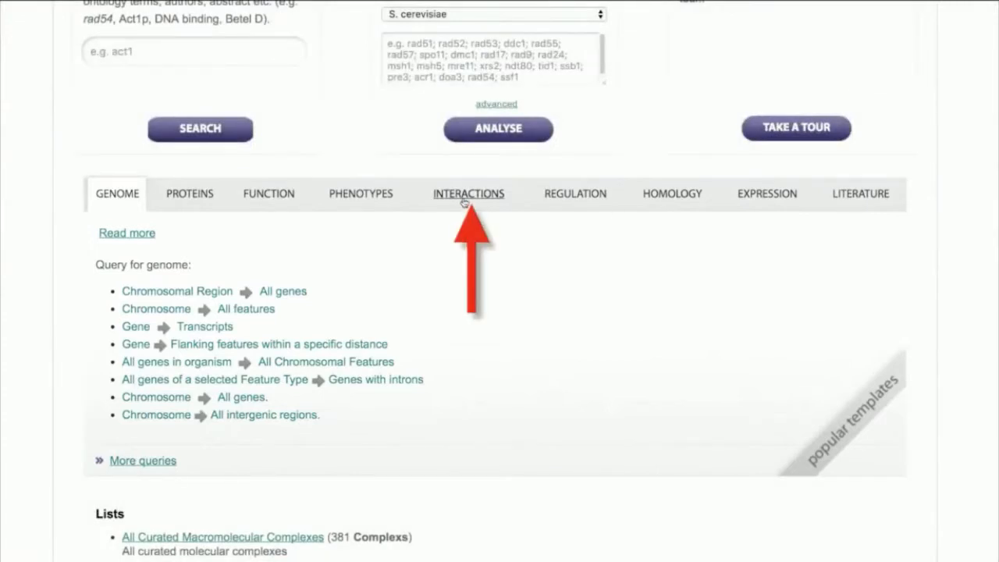
- Look up CDC45 in the Gene → Interaction template, returning 270 interaction rows
{"action": "left_click", "coordinate": [468, 194]}
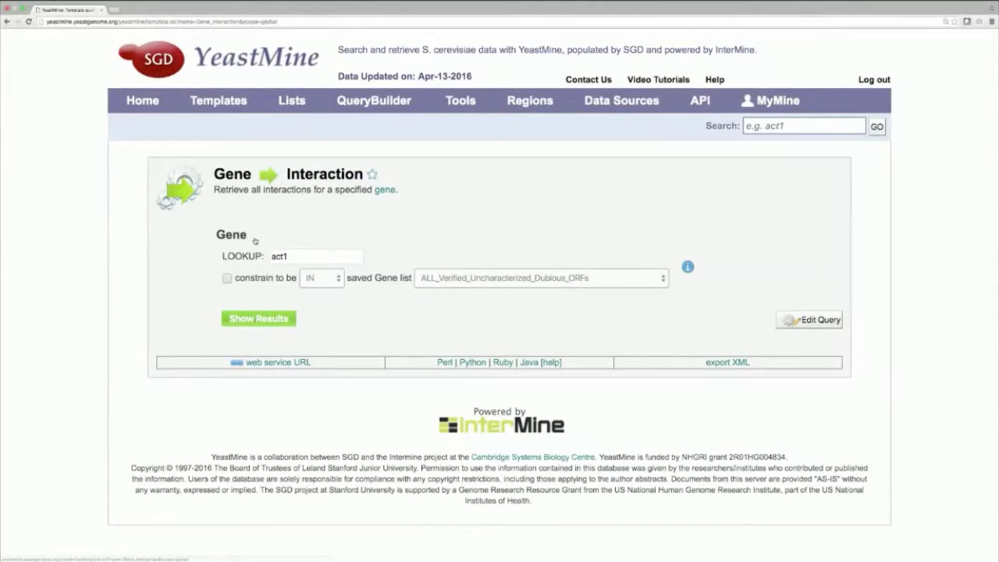
{"action": "left_click", "coordinate": [315, 256]}
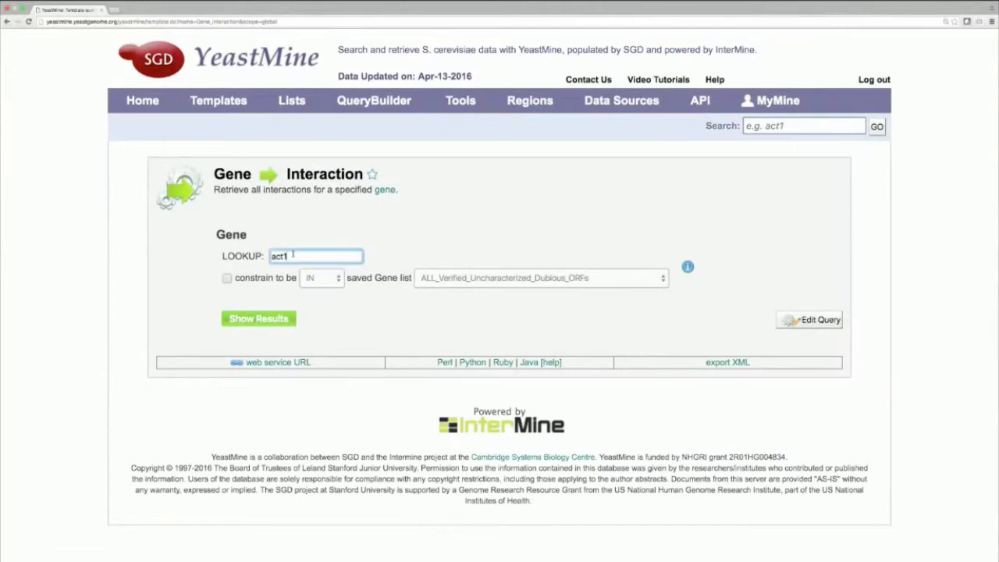
{"action": "type", "text": "CDC45"}
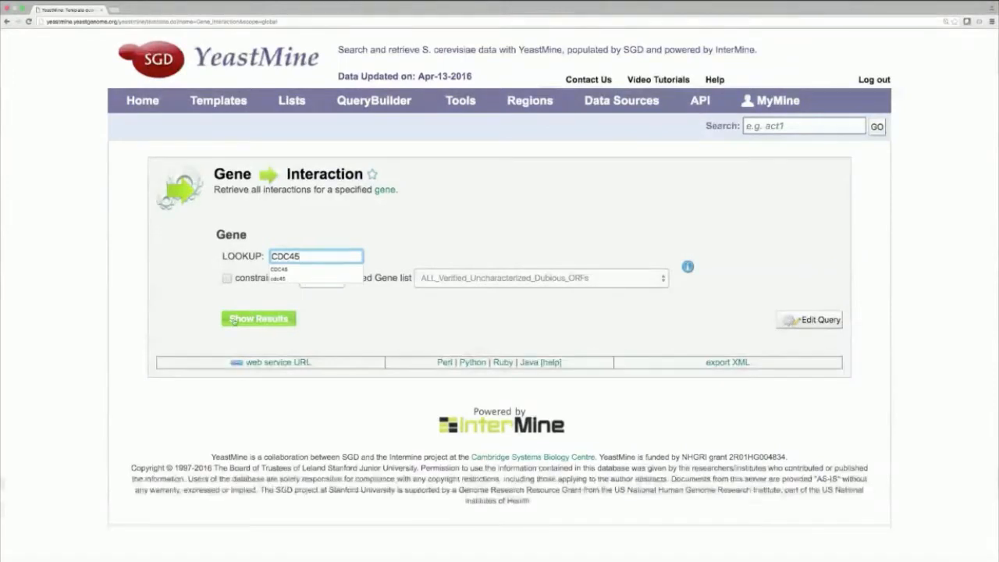
{"action": "left_click", "coordinate": [259, 318]}
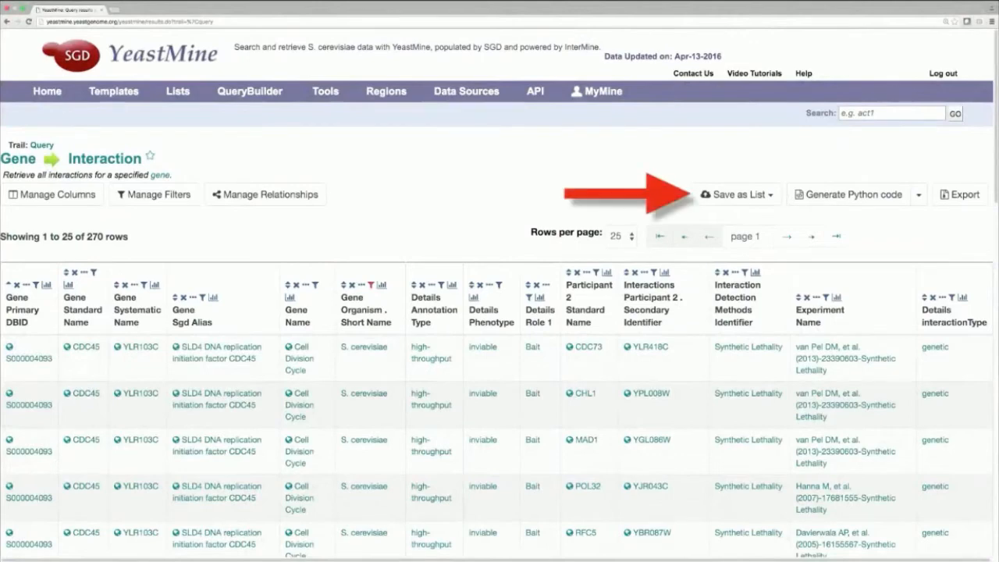
- Create the gene list 'CDC45 Interactors' from the 141 interacting genes
{"action": "left_click", "coordinate": [734, 194]}
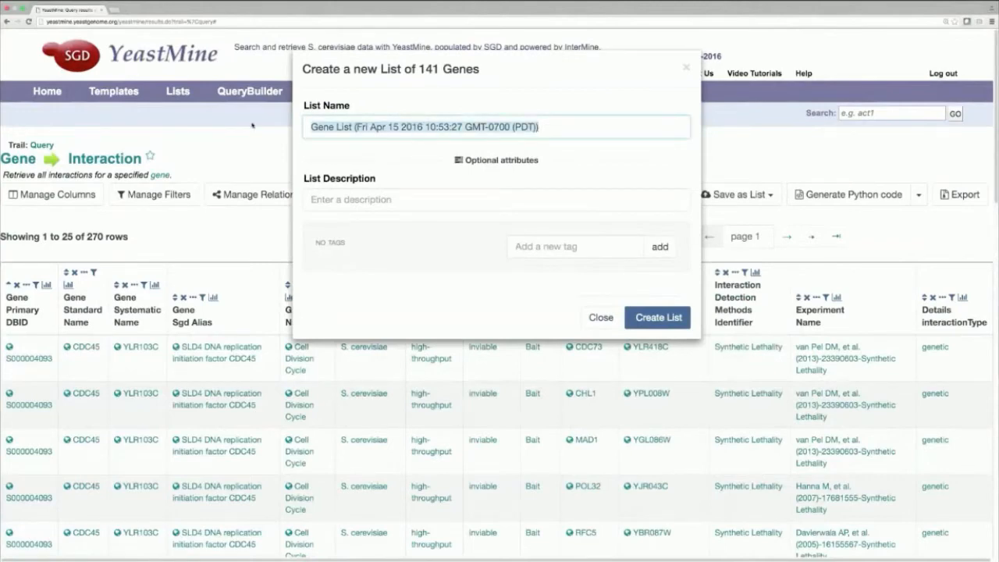
{"action": "type", "text": "CDC45 Interactors"}
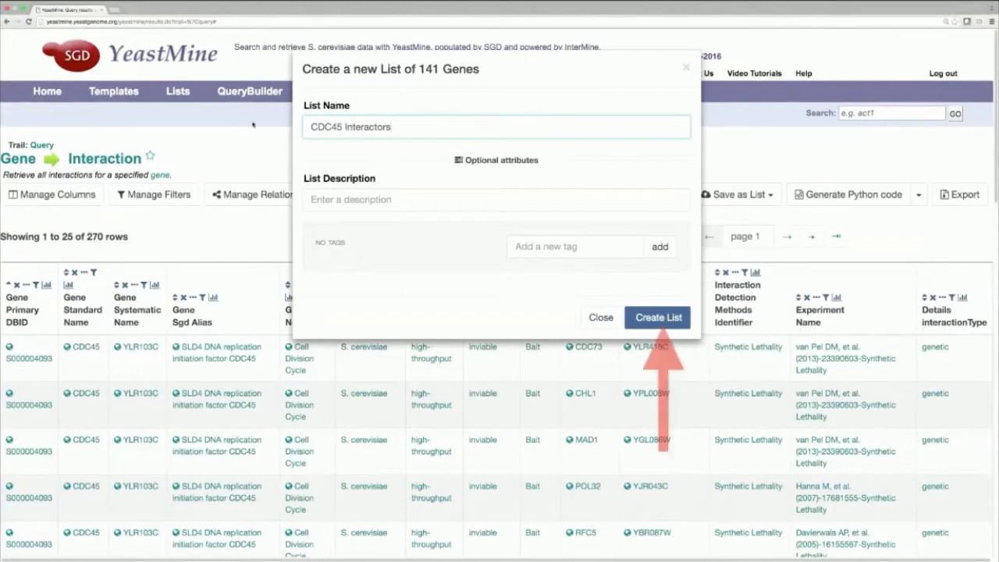
{"action": "left_click", "coordinate": [657, 317]}
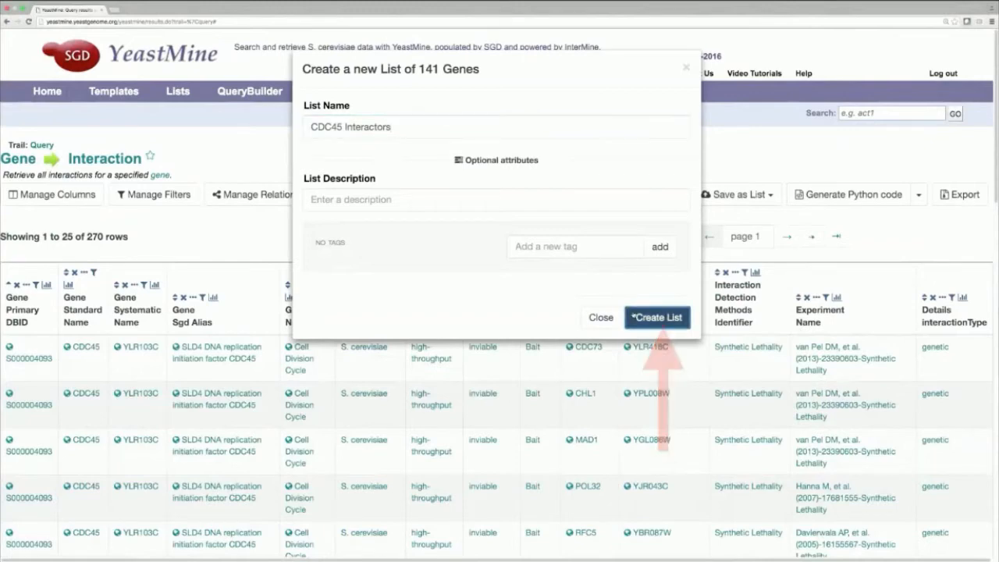
{"action": "left_click", "coordinate": [657, 317]}
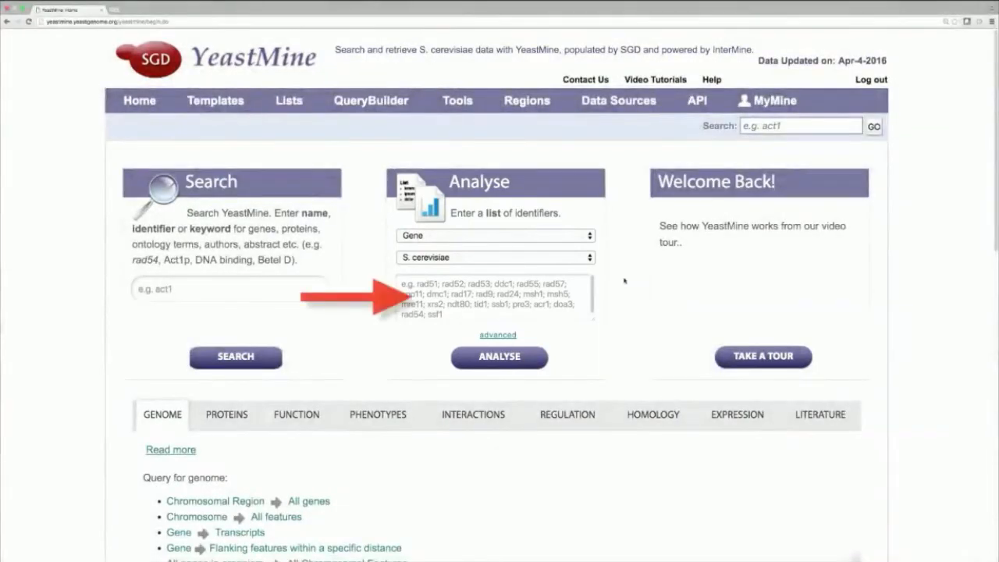
- Enter the tumor suppressor identifiers (e.g. NUPR1), set organism H. sapiens, and analyse them
{"action": "type", "text": "NUPR1"}
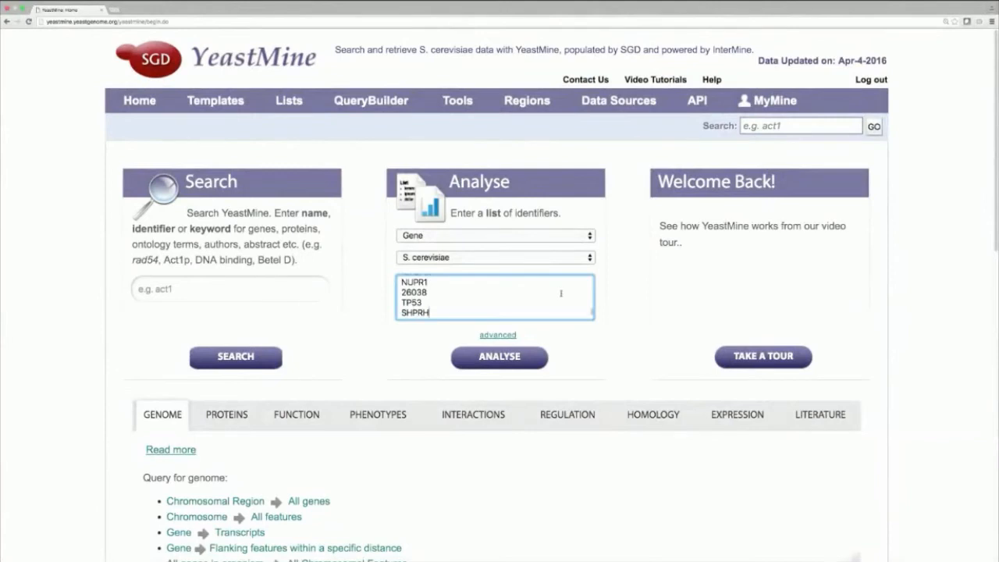
{"action": "left_click", "coordinate": [495, 257]}
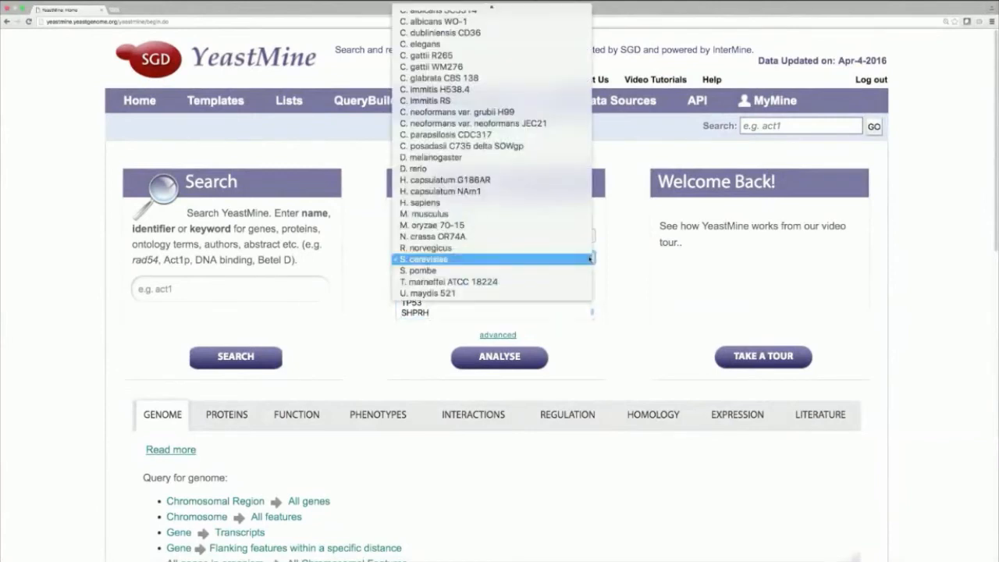
{"action": "left_click", "coordinate": [439, 191]}
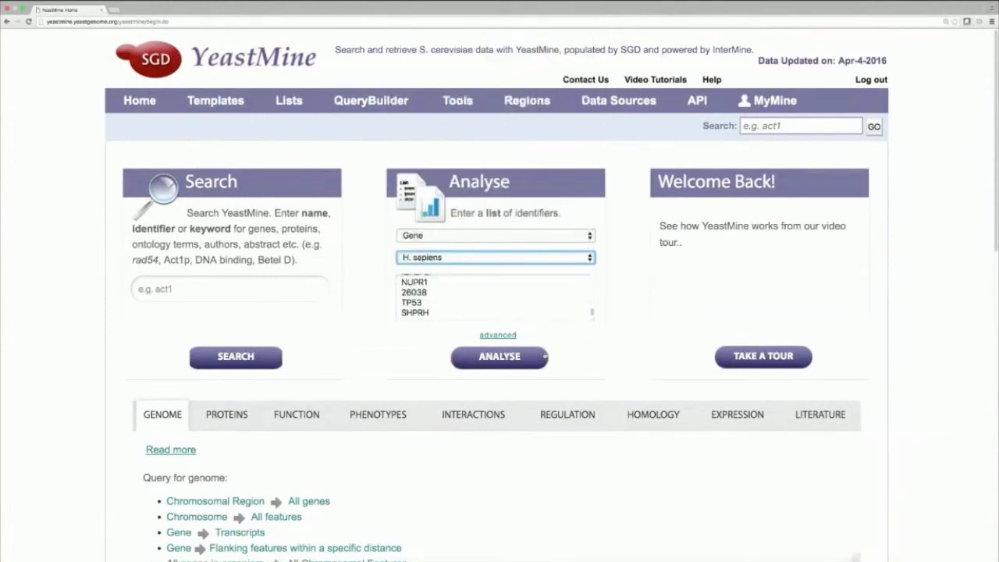
{"action": "left_click", "coordinate": [499, 356]}
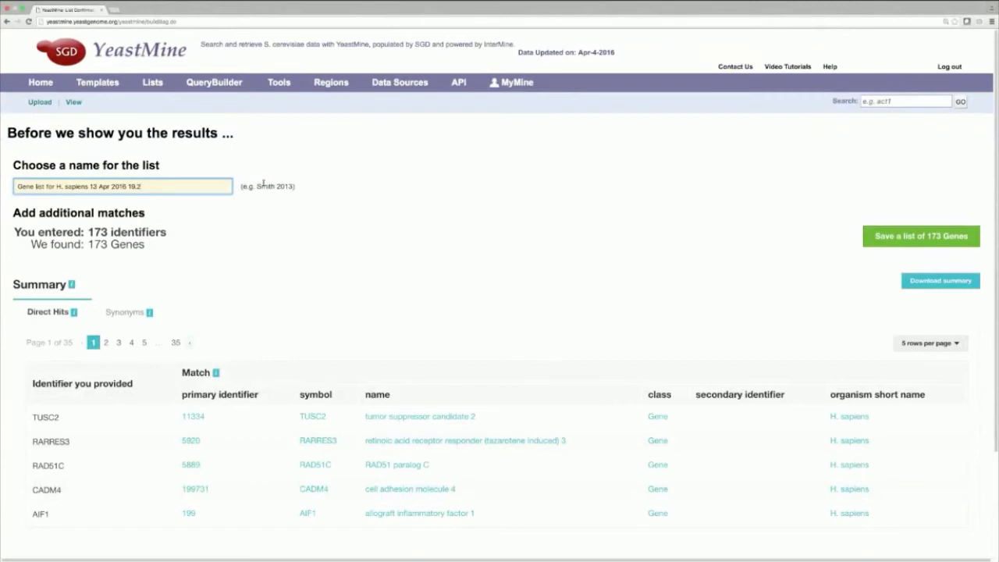
- Name the 173 matched genes 'List 1: Human tumor suppressors' and save the list
{"action": "type", "text": "List 1"}
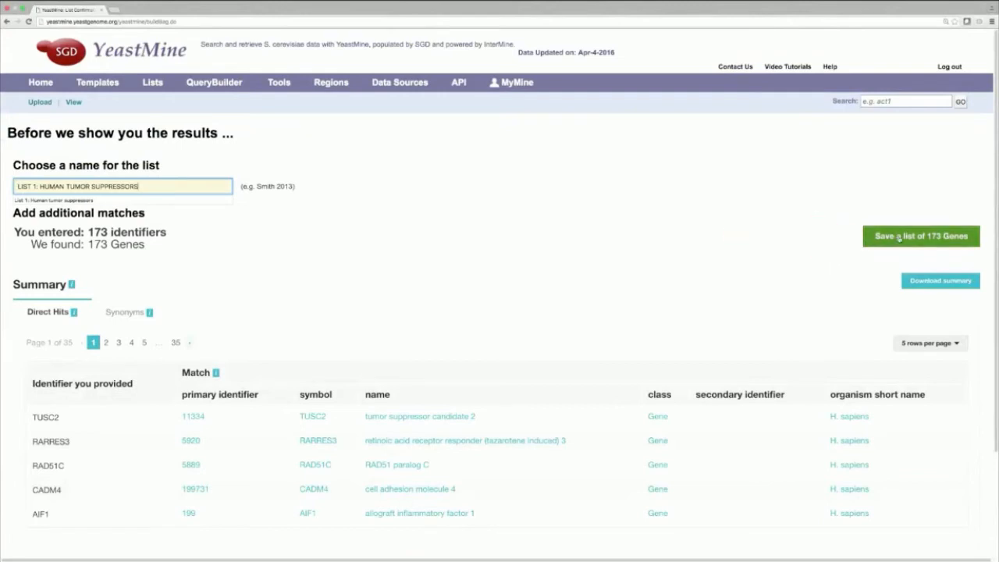
{"action": "left_click", "coordinate": [920, 236]}
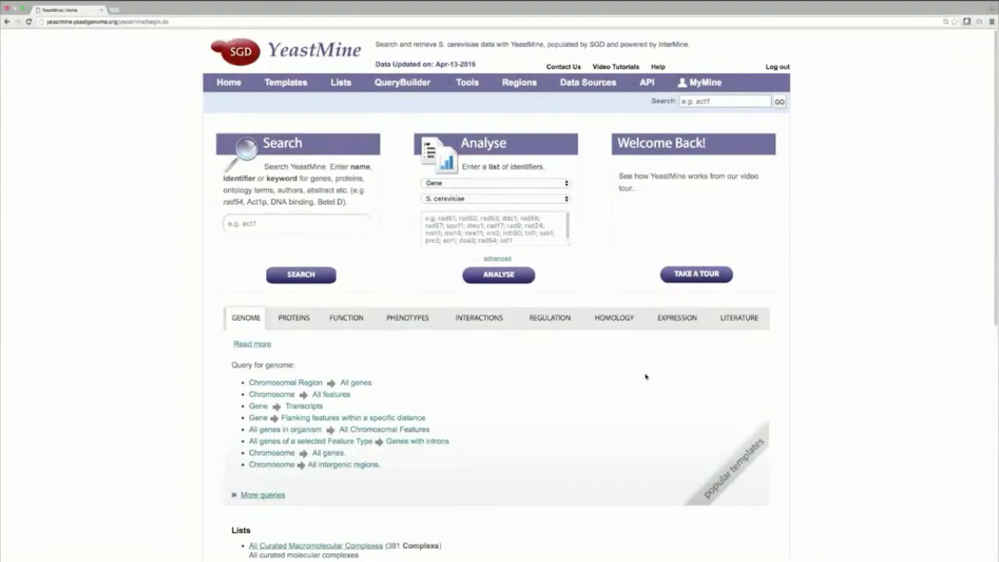
{"action": "scroll", "scroll_direction": "down", "scroll_amount": 3}
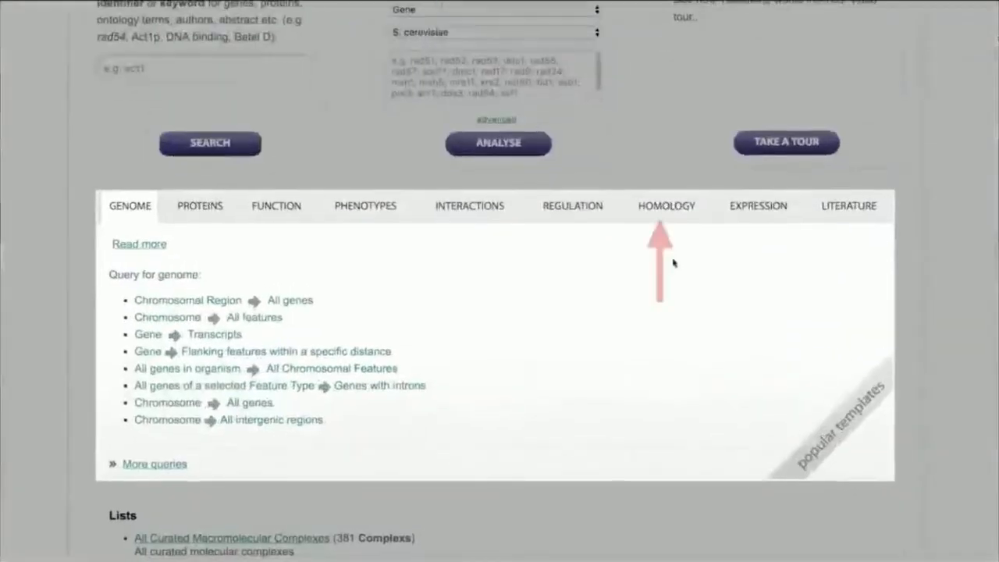
{"action": "left_click", "coordinate": [667, 205]}
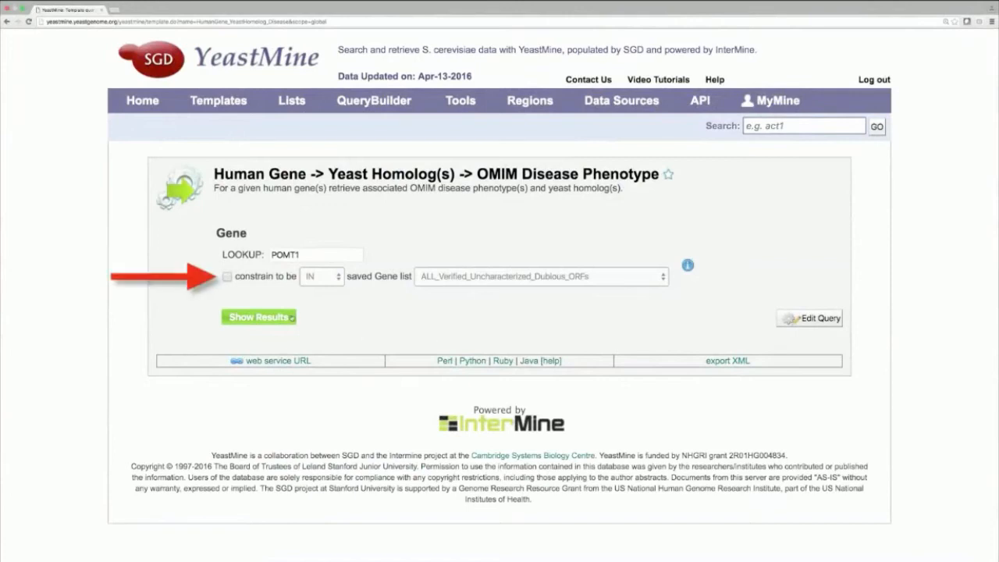
- Constrain the homolog query to LIST 1: HUMAN TUMOR SUPPRESSORS and get 157 rows
{"action": "left_click", "coordinate": [227, 276]}
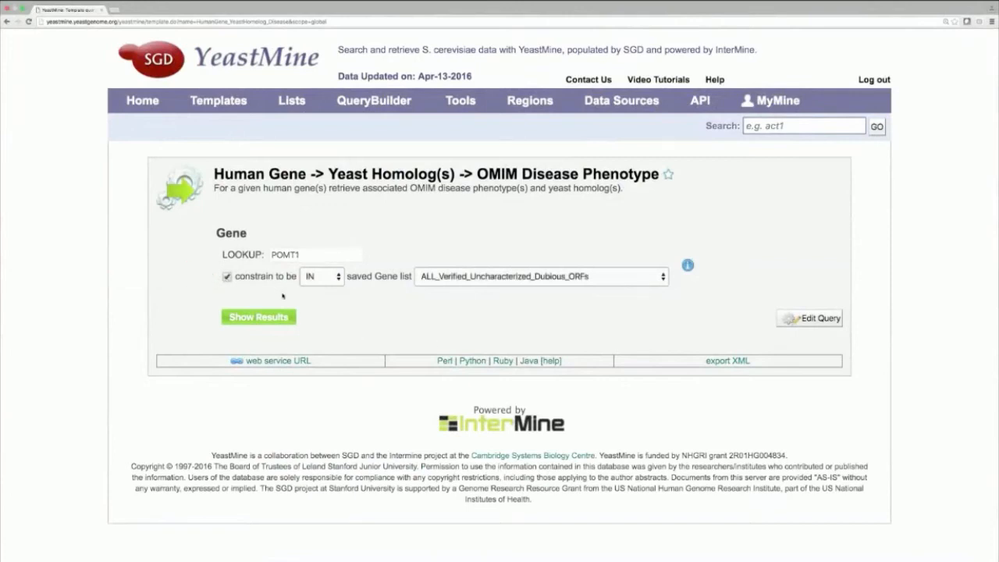
{"action": "left_click", "coordinate": [539, 276]}
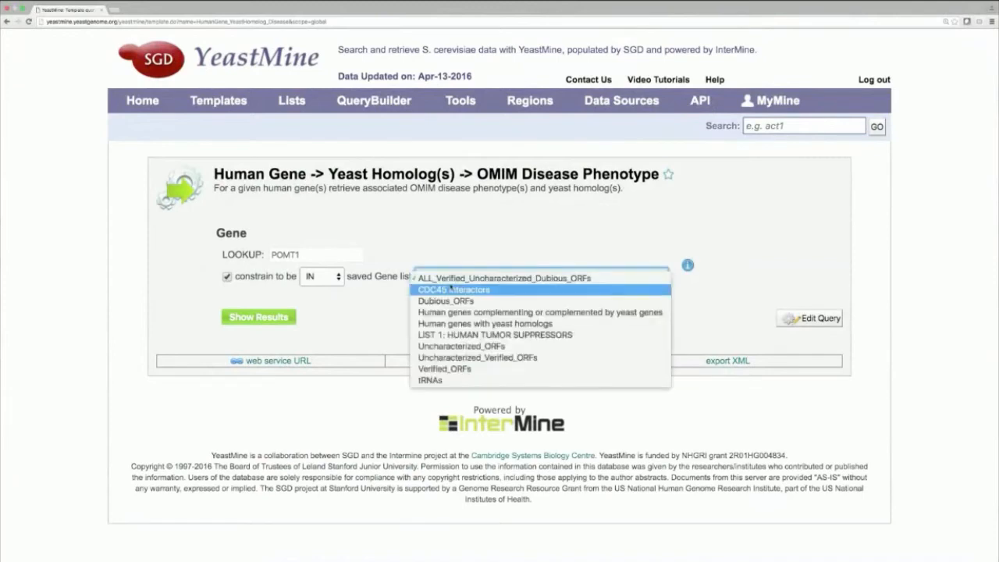
{"action": "mouse_move", "coordinate": [494, 334]}
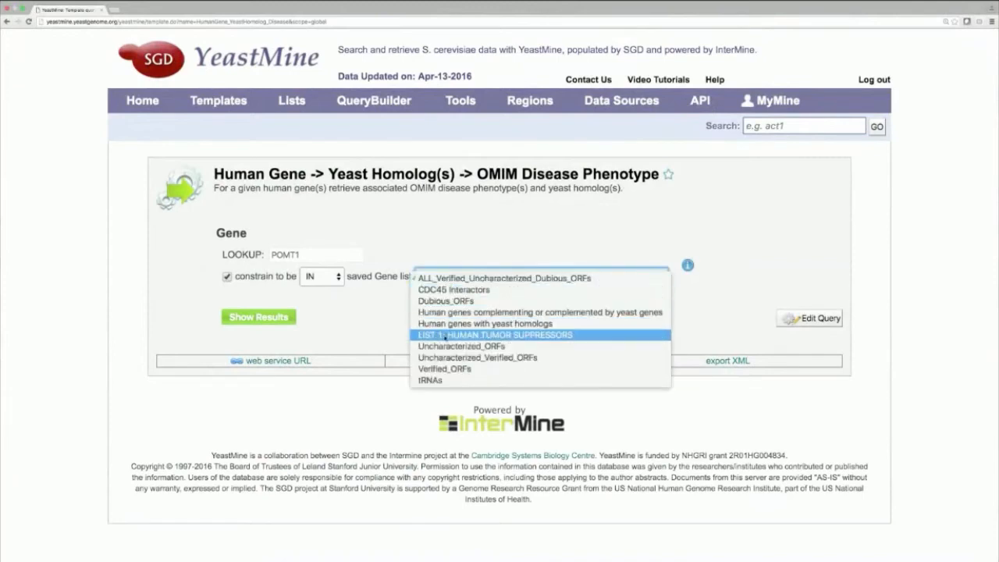
{"action": "left_click", "coordinate": [494, 334]}
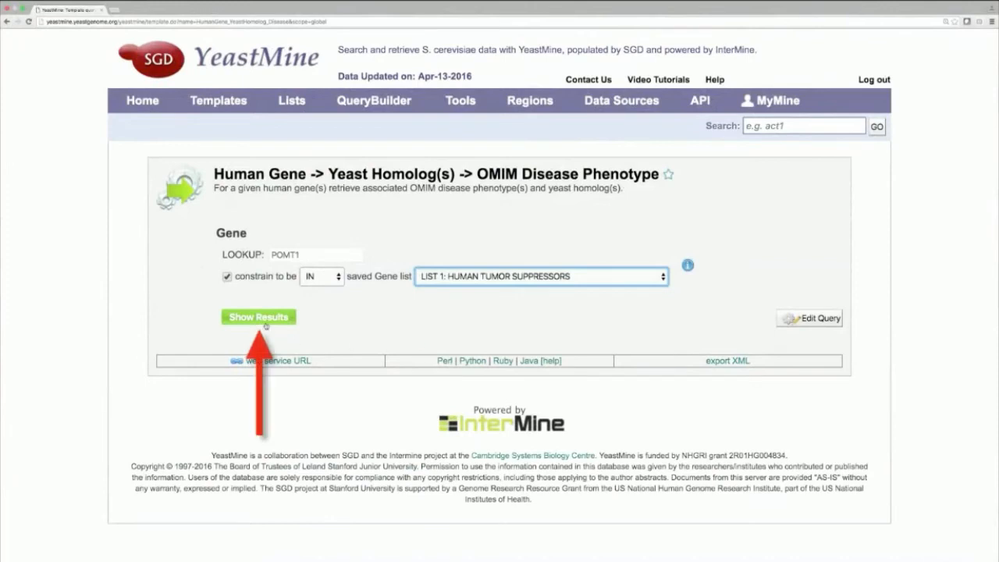
{"action": "left_click", "coordinate": [258, 317]}
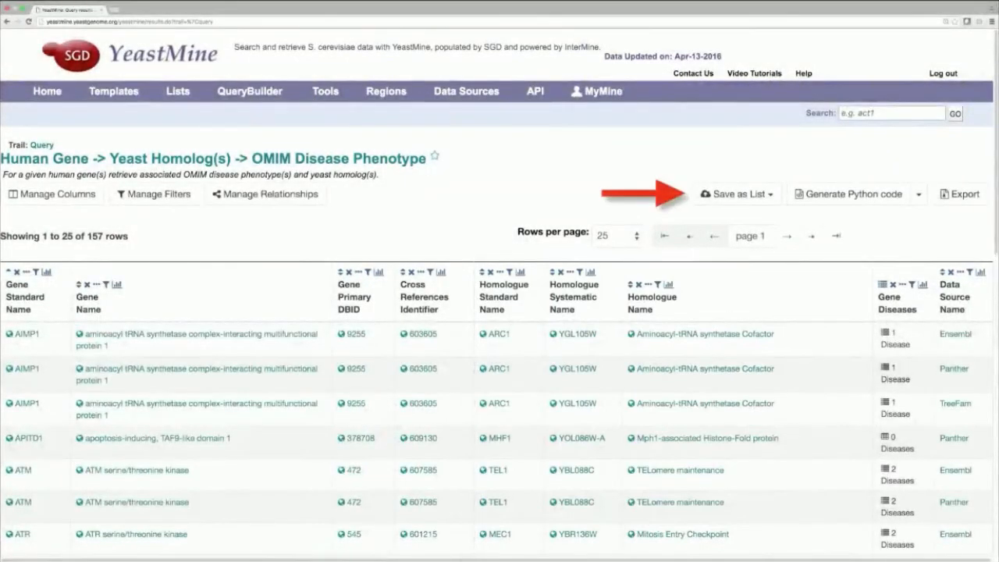
- Create the list 'LIST 2: YEAST HOMOLOGS' from the 93 homolog genes
{"action": "left_click", "coordinate": [734, 194]}
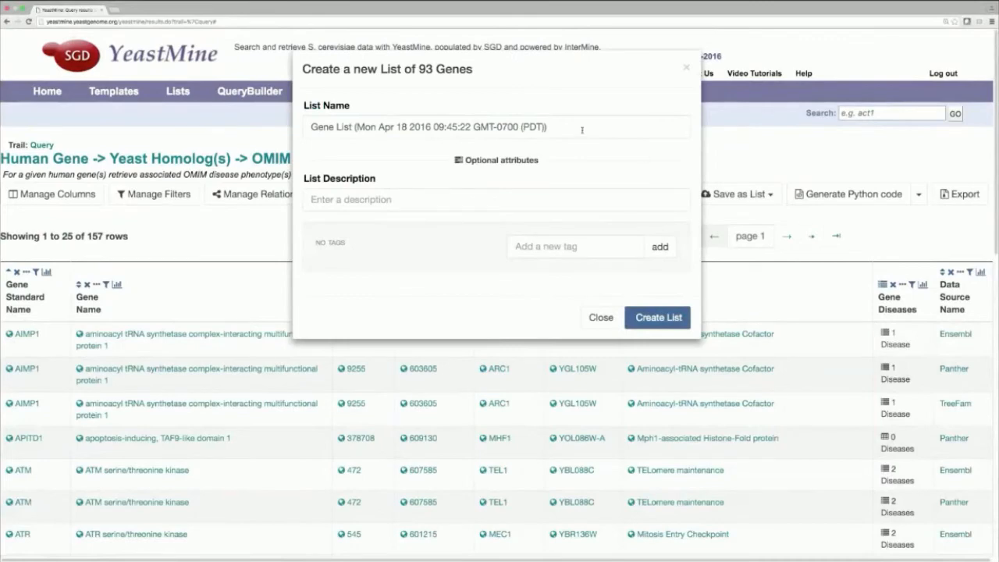
{"action": "type", "text": "Li"}
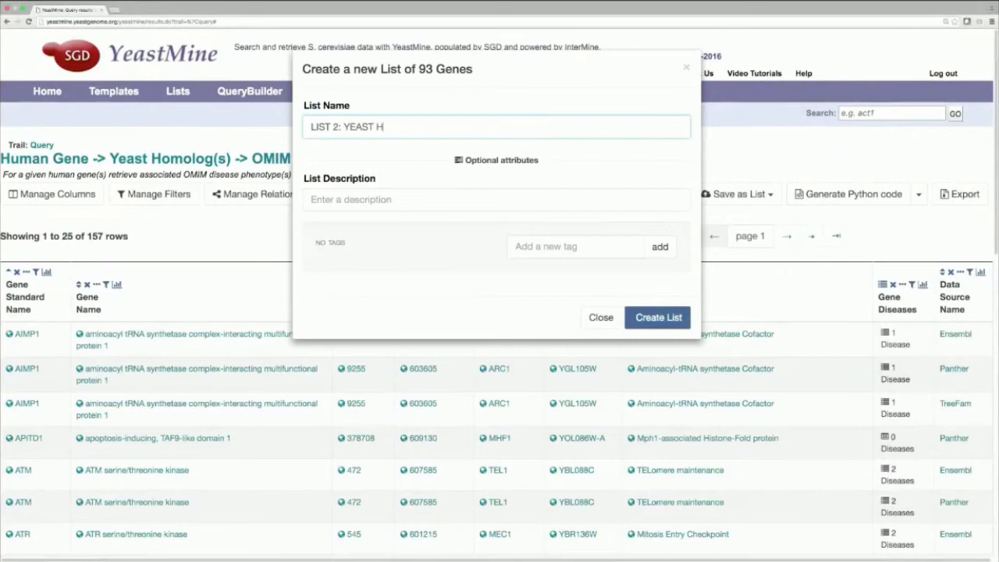
{"action": "type", "text": "OMOLOGS"}
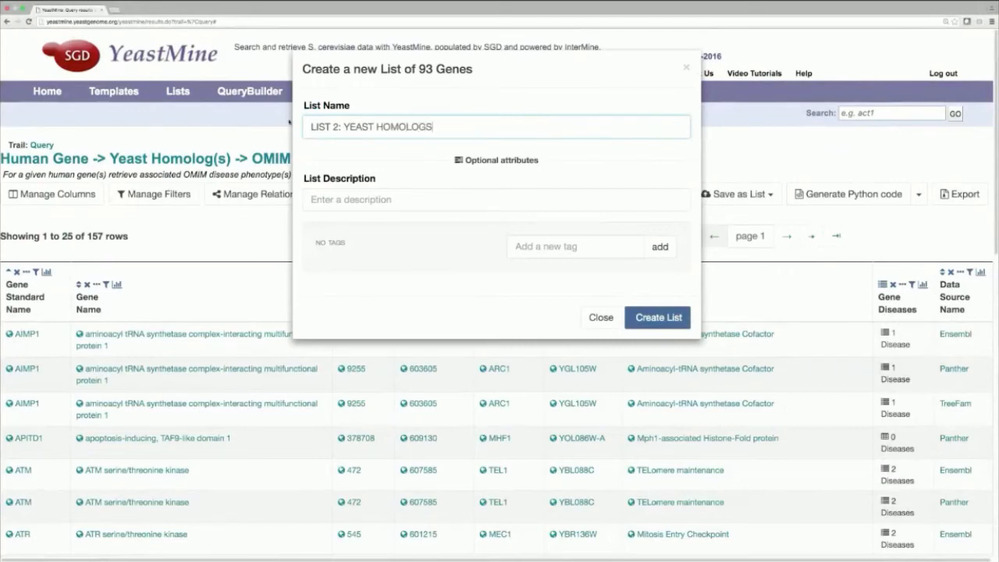
{"action": "mouse_move", "coordinate": [658, 317]}
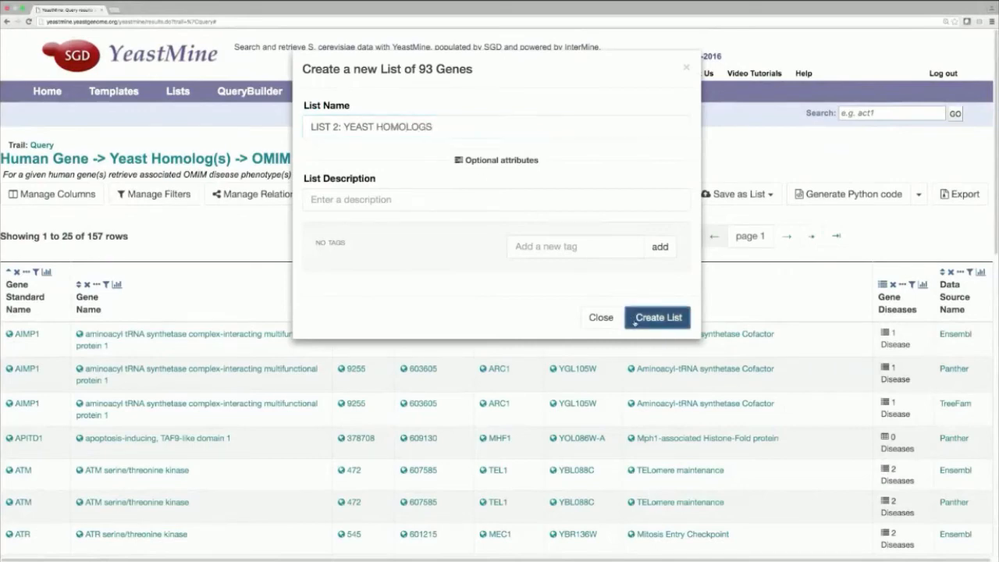
{"action": "left_click", "coordinate": [658, 317]}
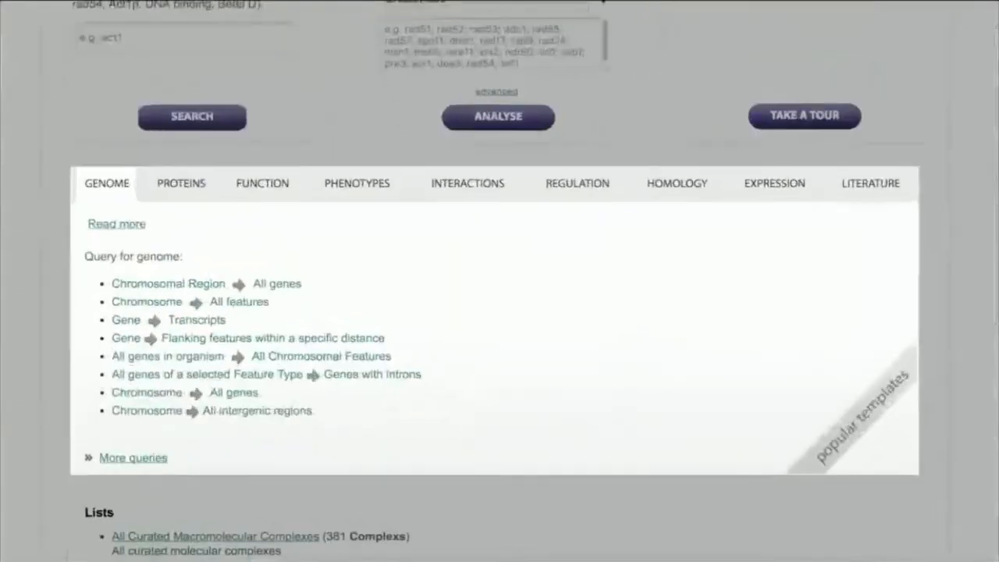
- Run Gene → Interaction constrained to the saved list LIST 2: YEAST HOMOLOGS
{"action": "left_click", "coordinate": [467, 182]}
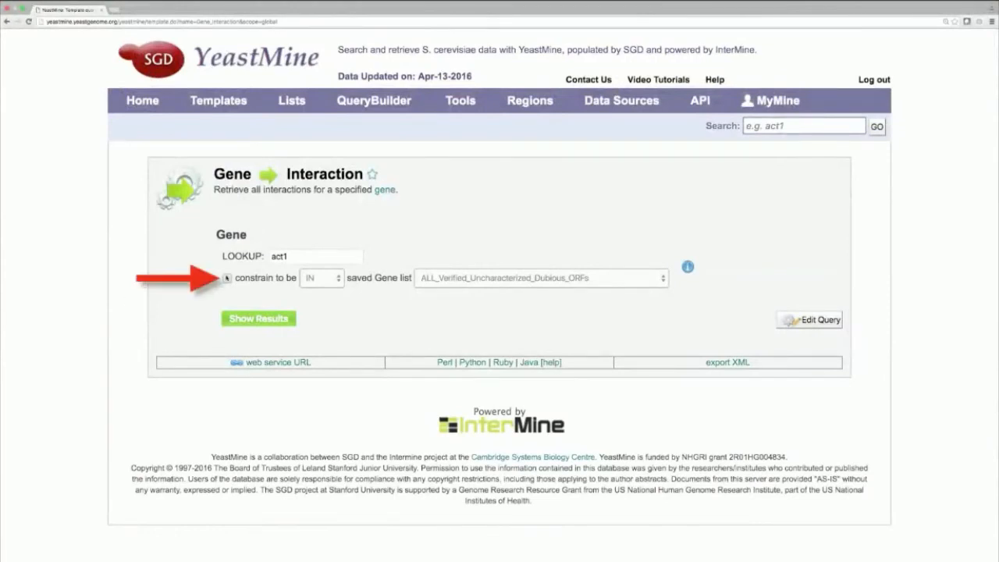
{"action": "left_click", "coordinate": [226, 278]}
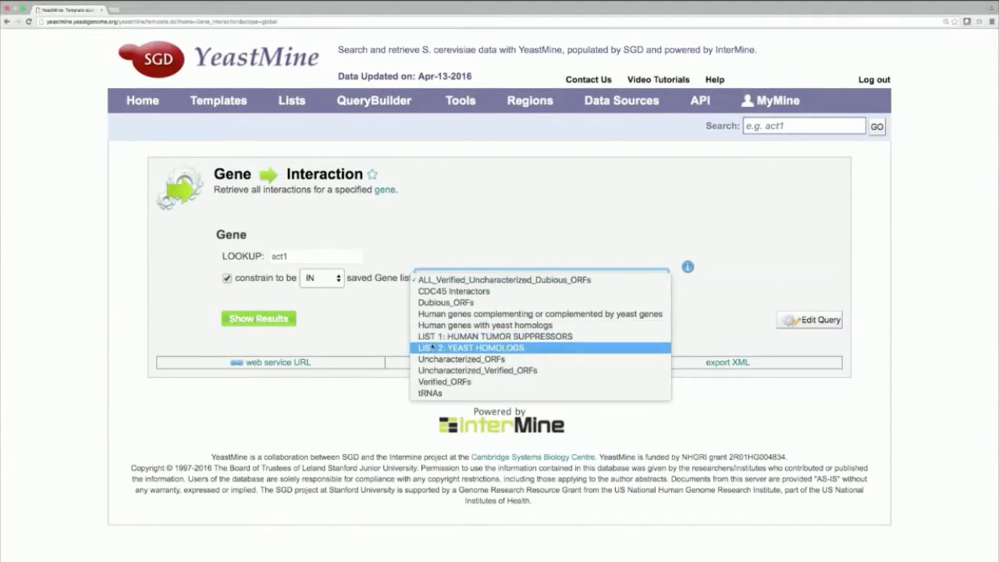
{"action": "left_click", "coordinate": [469, 348]}
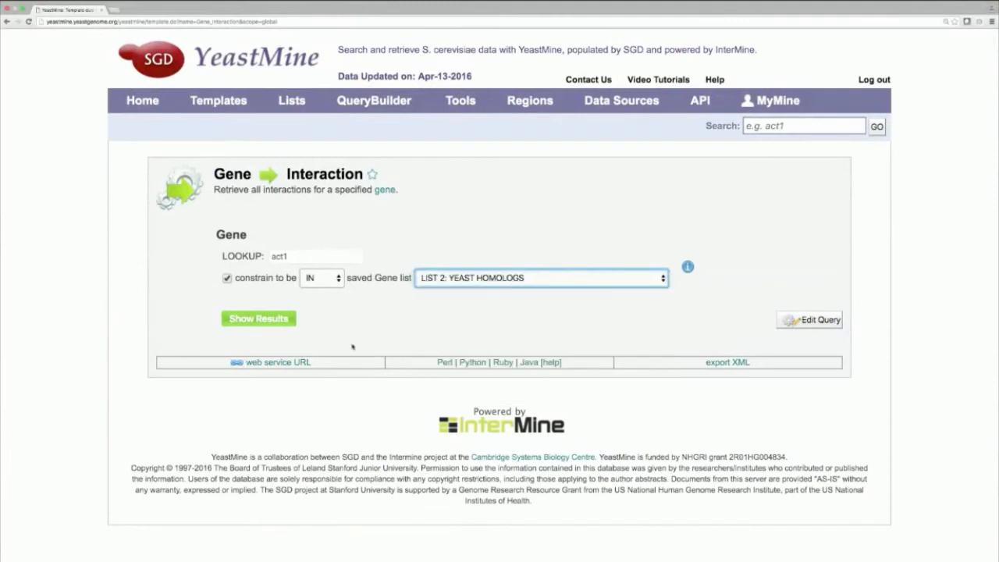
{"action": "left_click", "coordinate": [258, 319]}
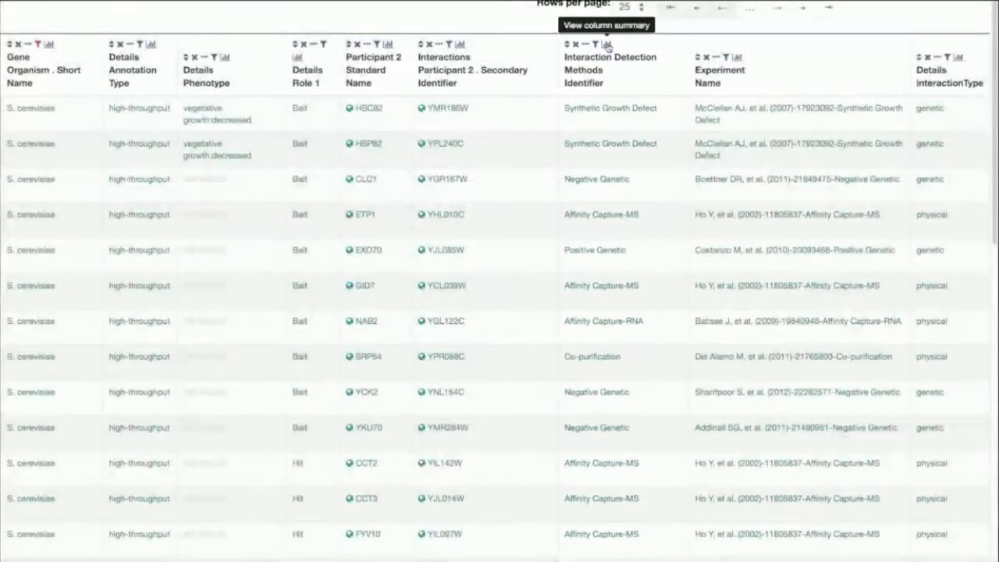
- Show the Interaction Detection Methods column summary listing 27 term identifiers with counts
{"action": "left_click", "coordinate": [591, 44]}
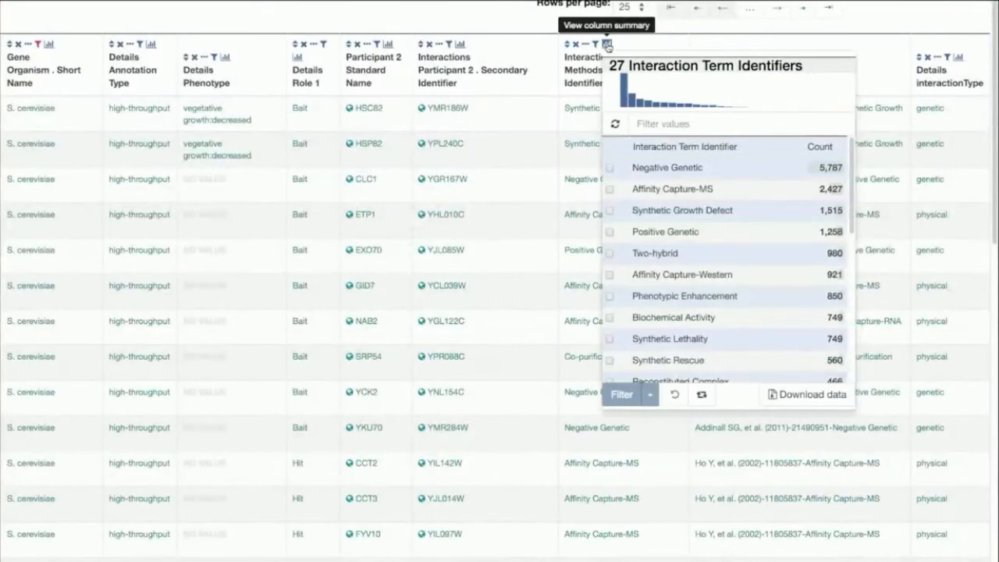
{"action": "mouse_move", "coordinate": [624, 335]}
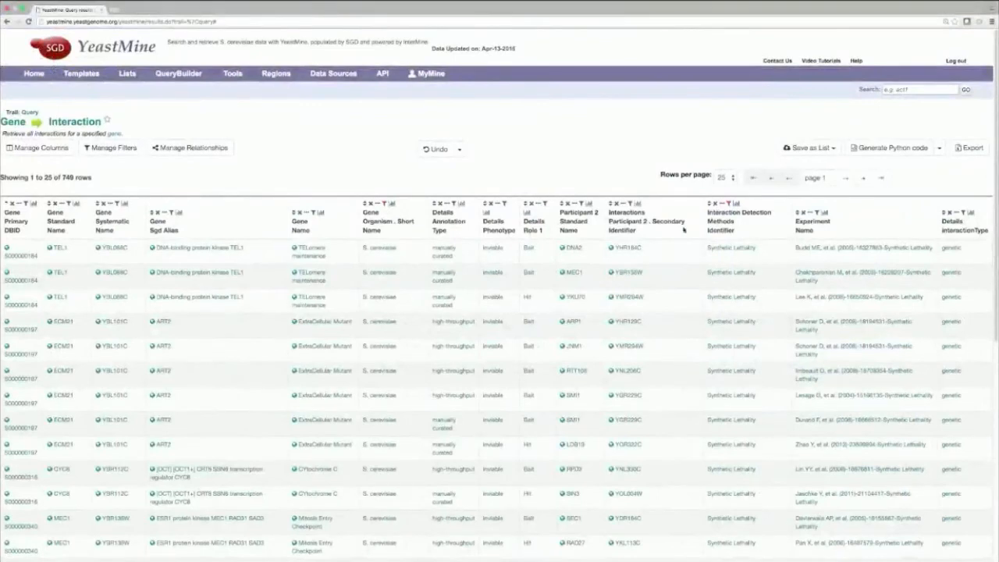
- Create the list 'LIST 3: YEAST SL INTERACTORS' from the 406 synthetic lethal interactors
{"action": "left_click", "coordinate": [809, 148]}
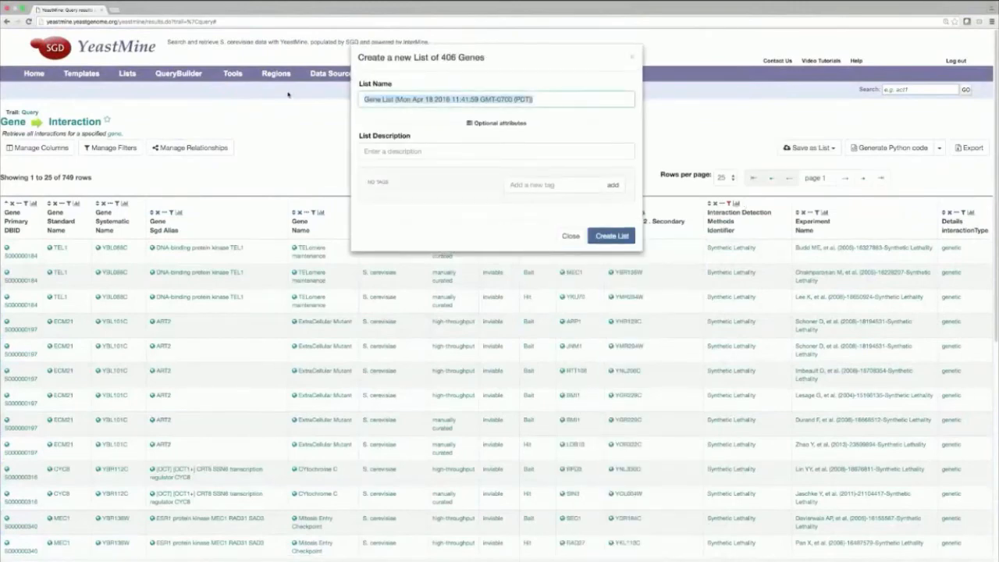
{"action": "type", "text": "LIST 3: YEAST SL INTERACTORS"}
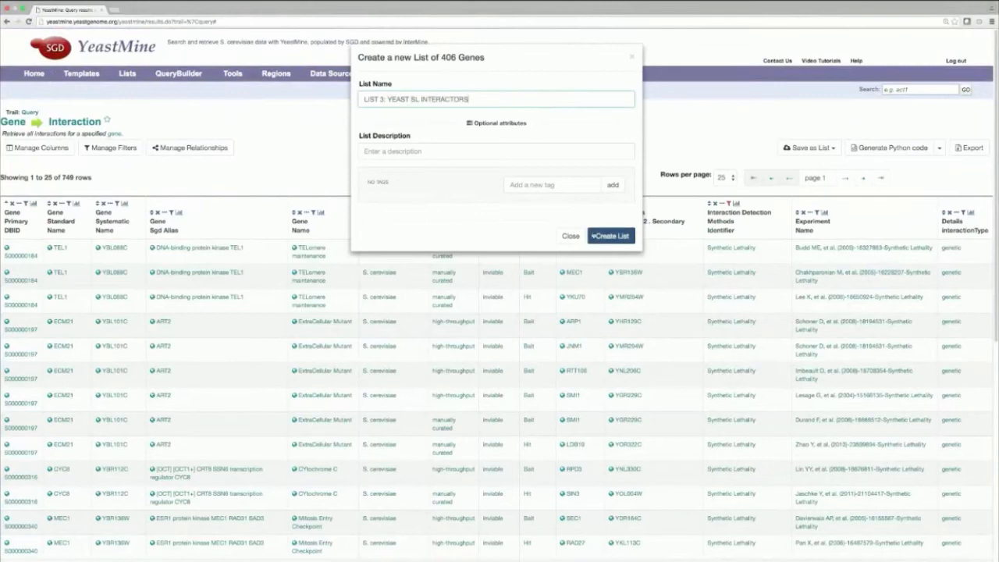
{"action": "left_click", "coordinate": [611, 236]}
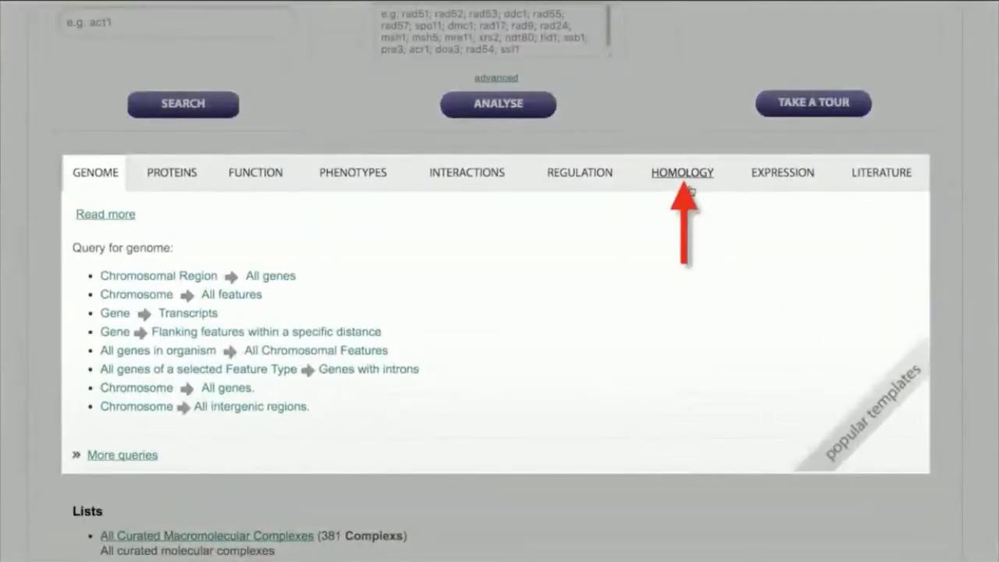
- Run Yeast gene → OMIM human homolog(s) on LIST 3: YEAST SL INTERACTORS, giving 1,665 rows
{"action": "left_click", "coordinate": [682, 172]}
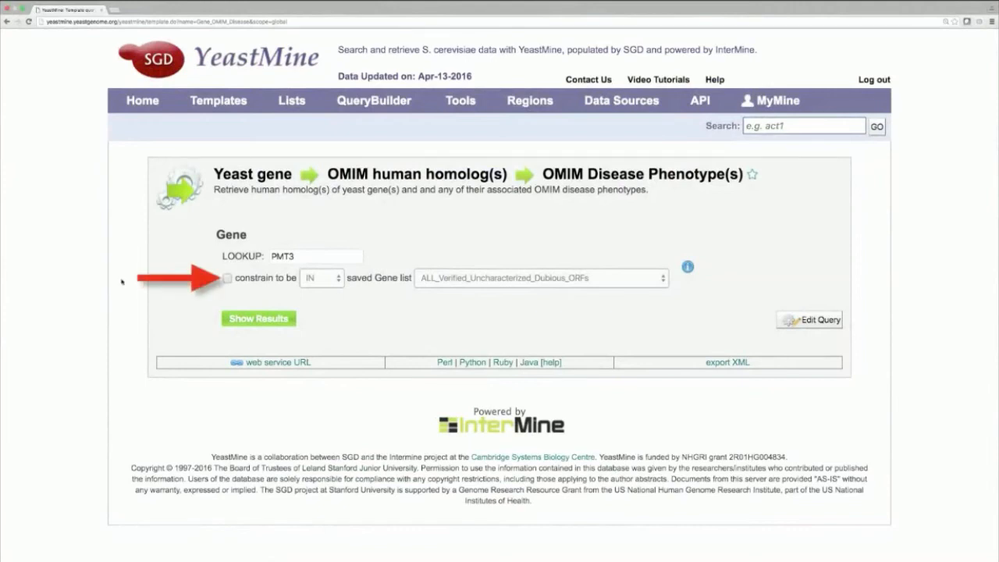
{"action": "left_click", "coordinate": [226, 278]}
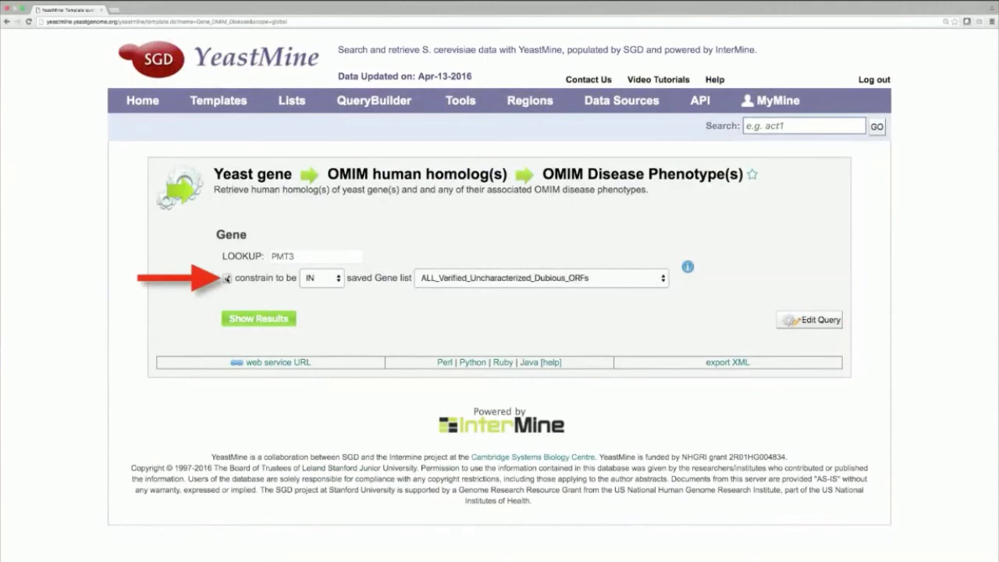
{"action": "left_click", "coordinate": [540, 278]}
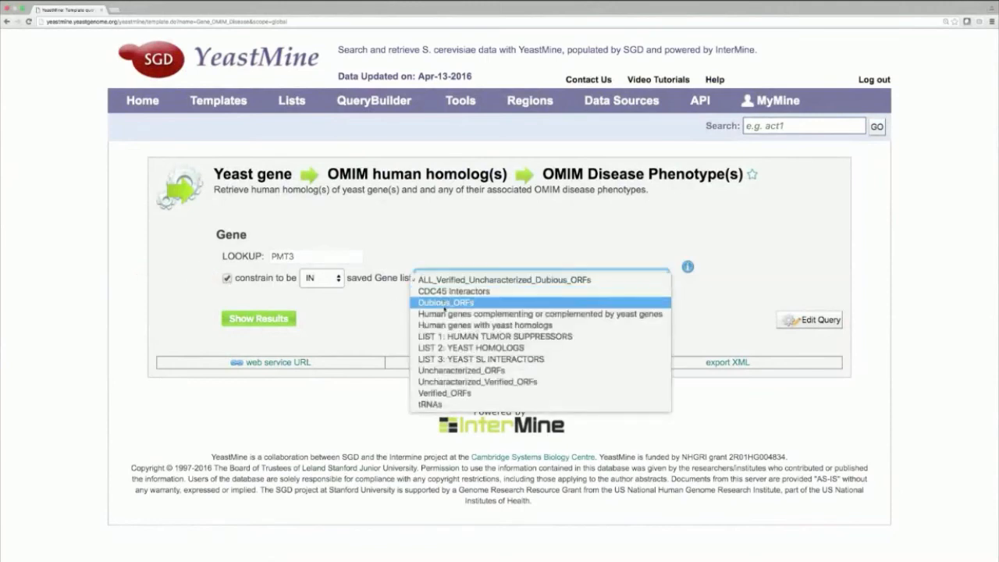
{"action": "mouse_move", "coordinate": [480, 359]}
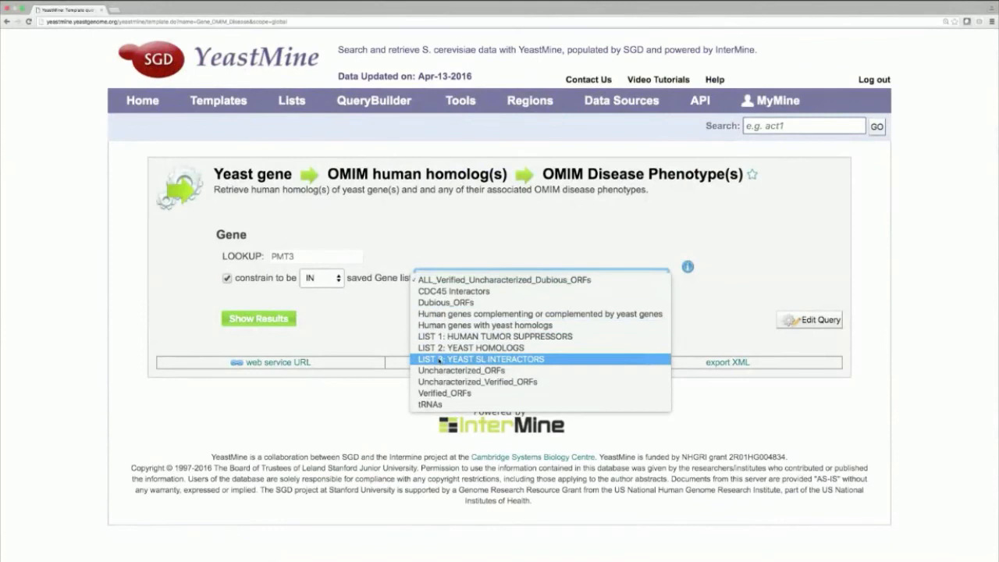
{"action": "left_click", "coordinate": [480, 359]}
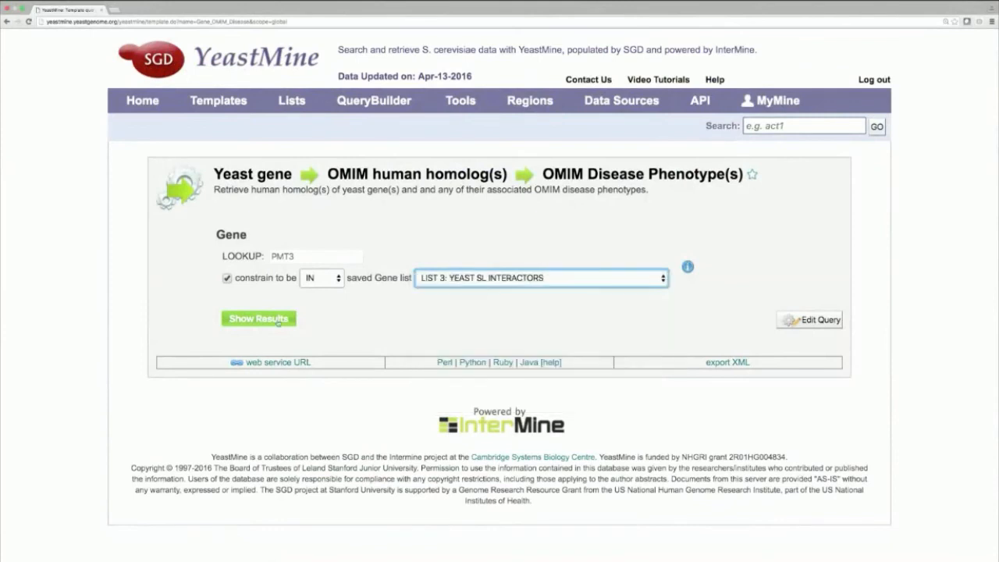
{"action": "left_click", "coordinate": [259, 318]}
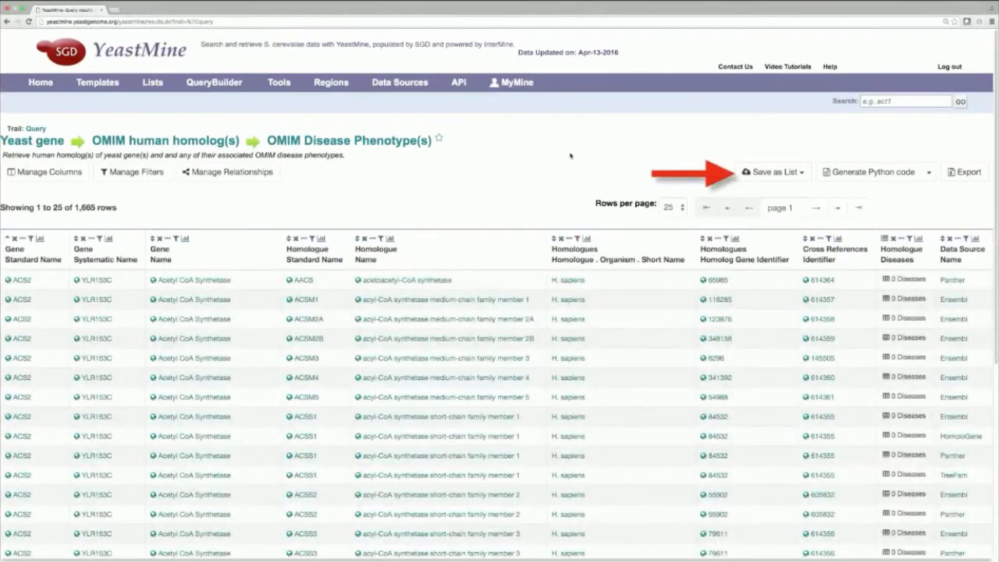
- Save the 847 Homologue genes as a list named 'LIST 4: HUMAN SL INTERACTORS'
{"action": "left_click", "coordinate": [772, 172]}
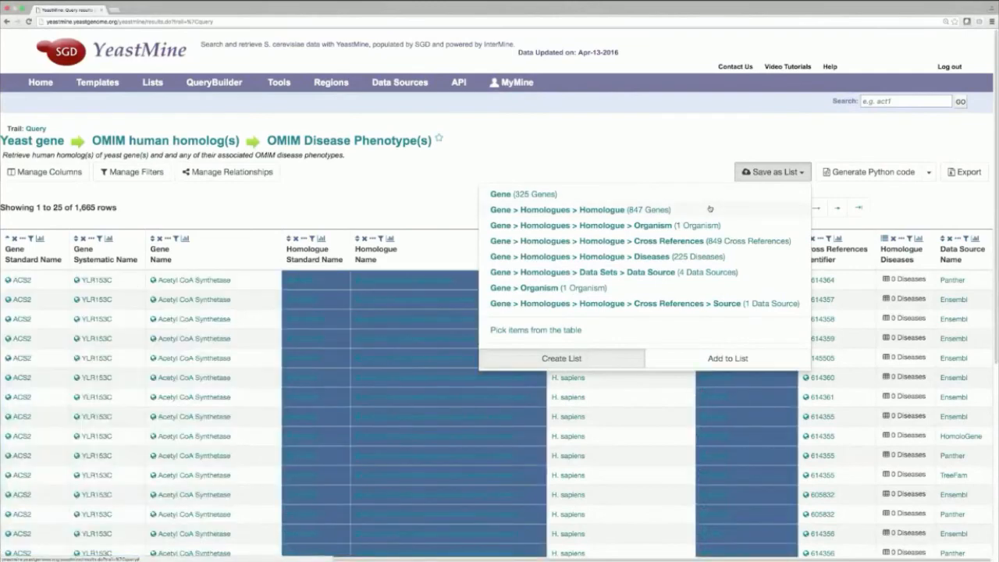
{"action": "left_click", "coordinate": [561, 358]}
{"action": "type", "text": "L"}
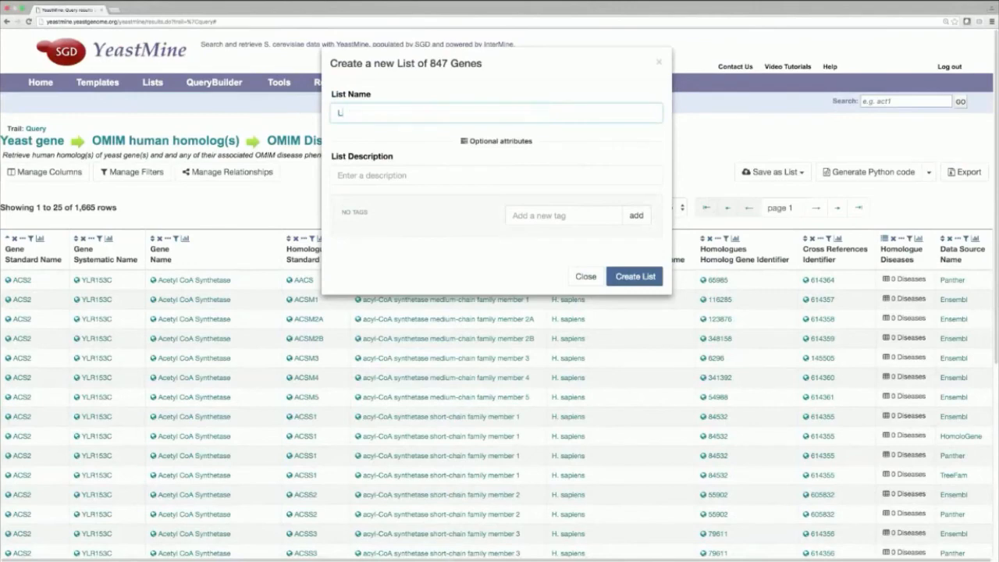
{"action": "type", "text": "IST 4: H"}
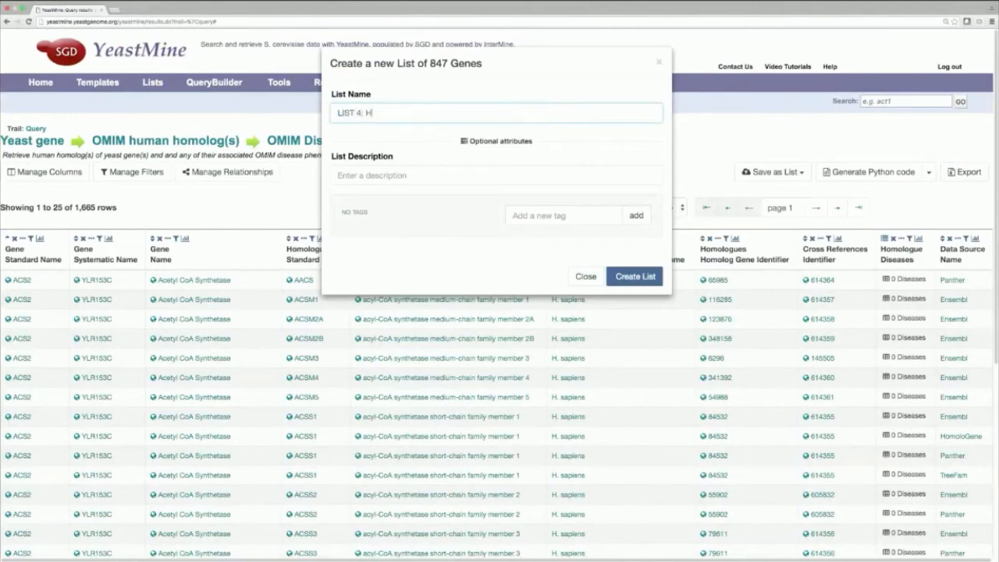
{"action": "type", "text": "UMAN SL INTER"}
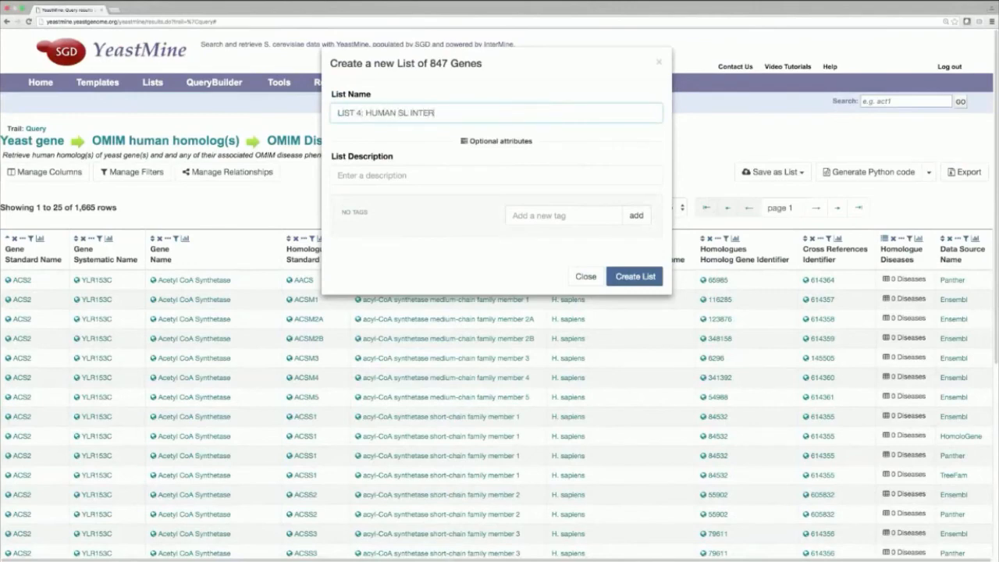
{"action": "type", "text": "ACTORS"}
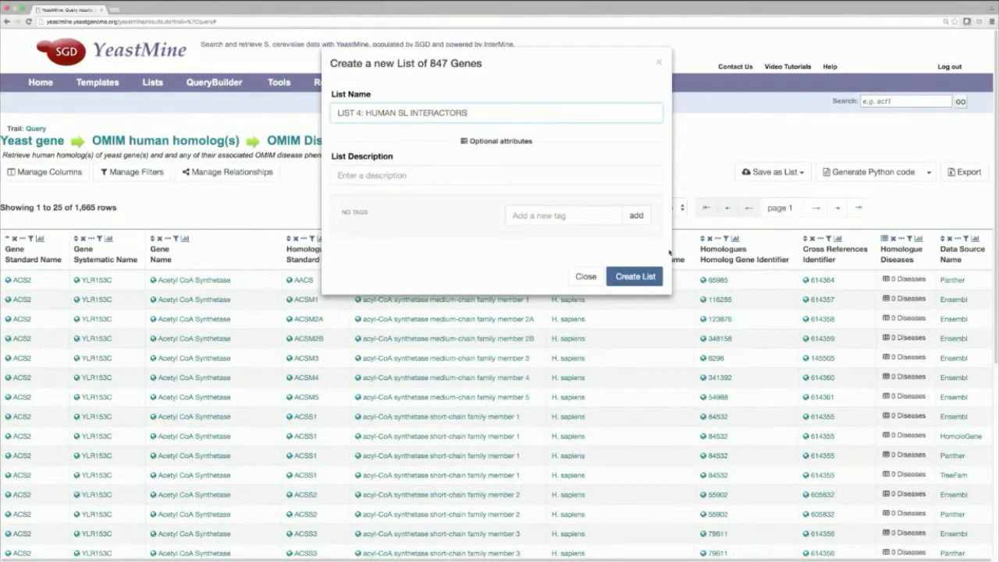
{"action": "left_click", "coordinate": [634, 276]}
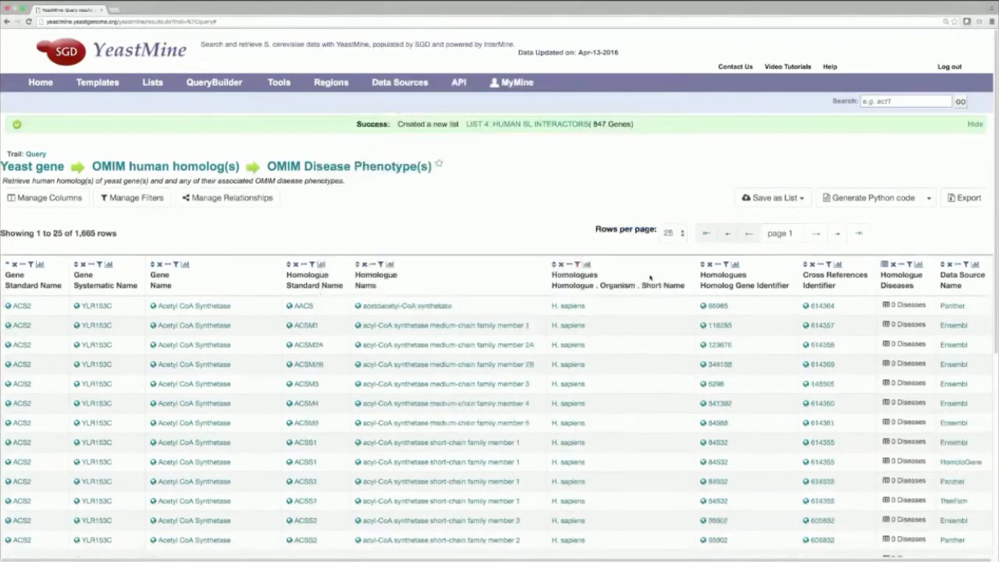